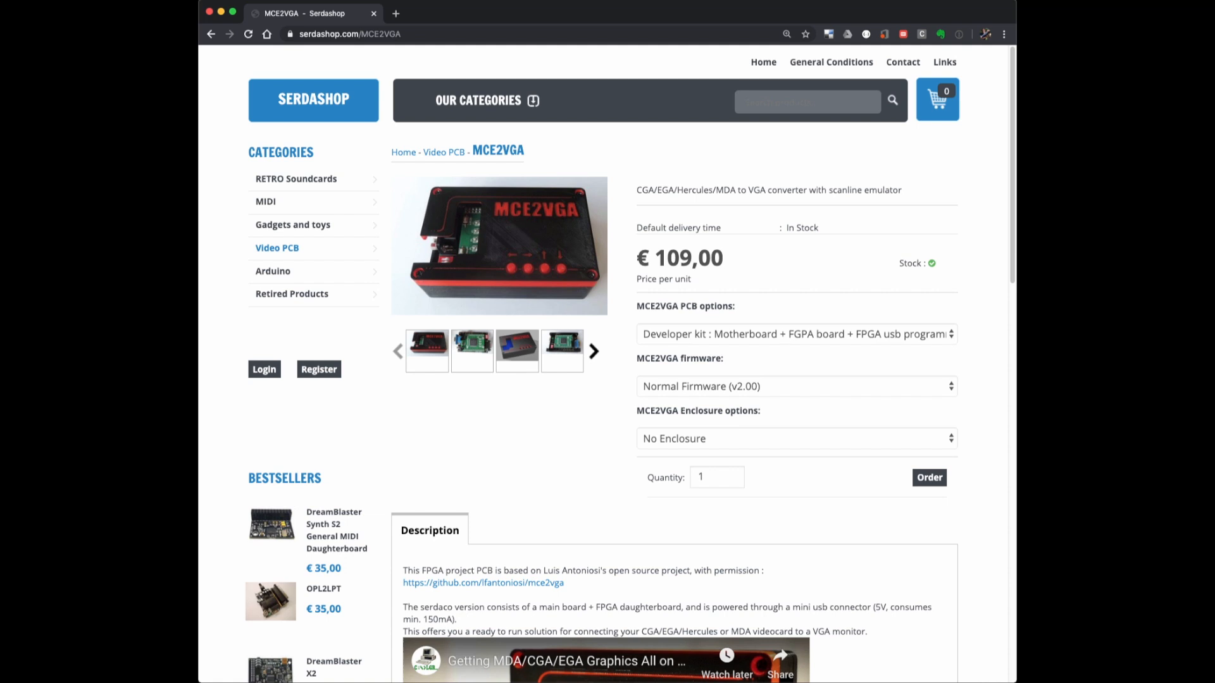
Choose the Lite edition, release 17.1 for Windows, and start the Quartus Prime package download.
{"action": "left_click", "coordinate": [794, 385]}
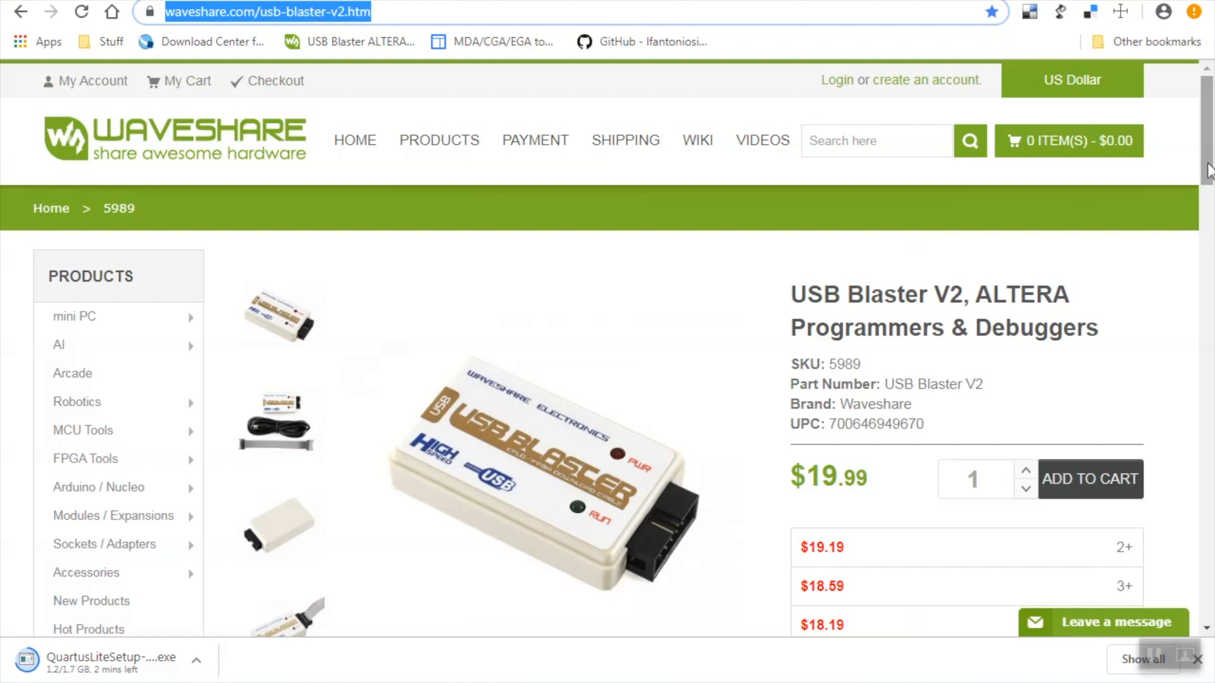
{"action": "scroll", "scroll_direction": "down", "scroll_amount": 3}
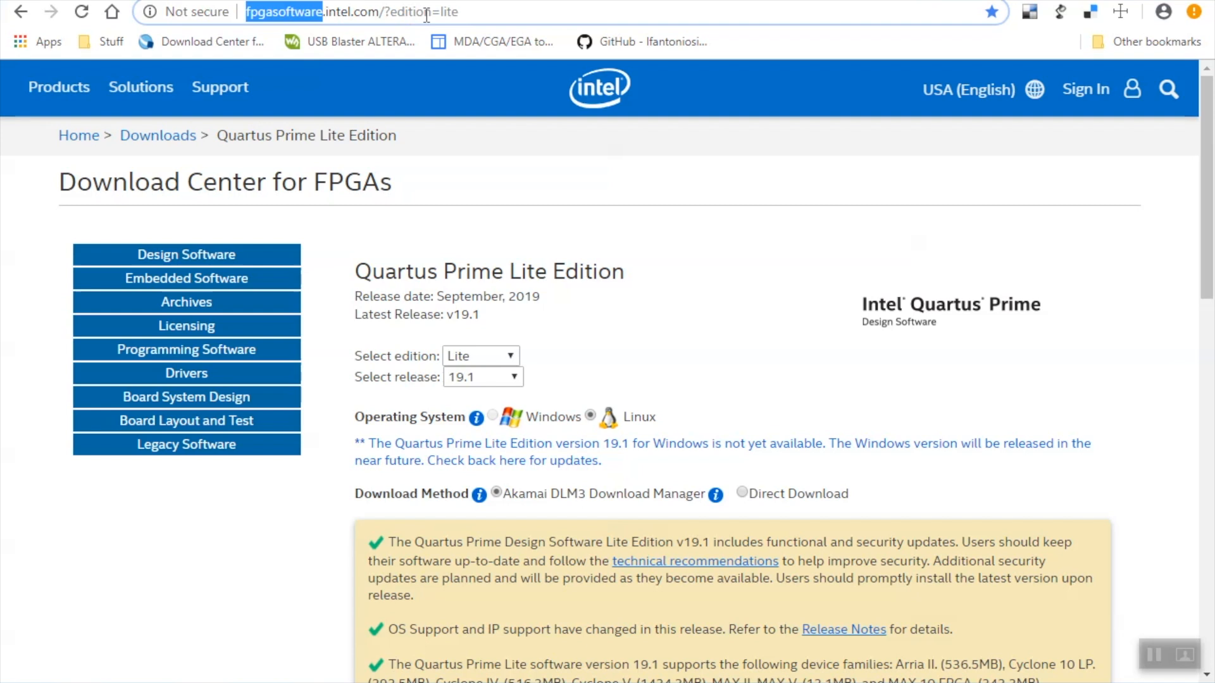
{"action": "left_click", "coordinate": [480, 355]}
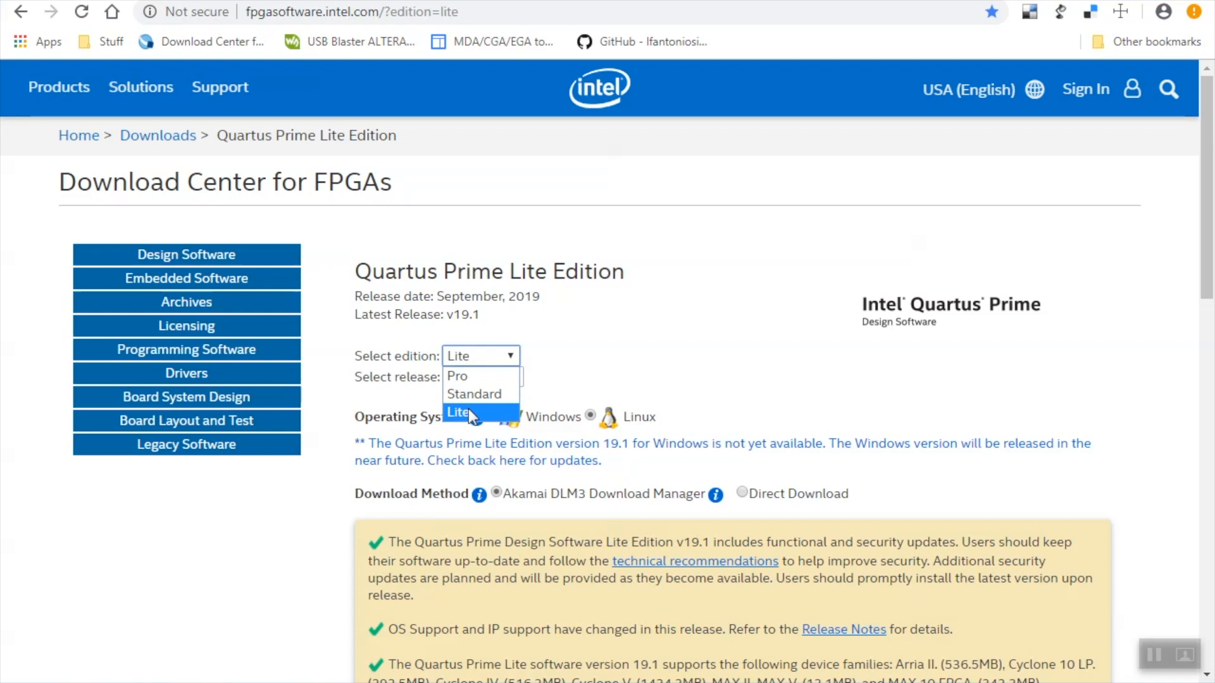
{"action": "left_click", "coordinate": [458, 411]}
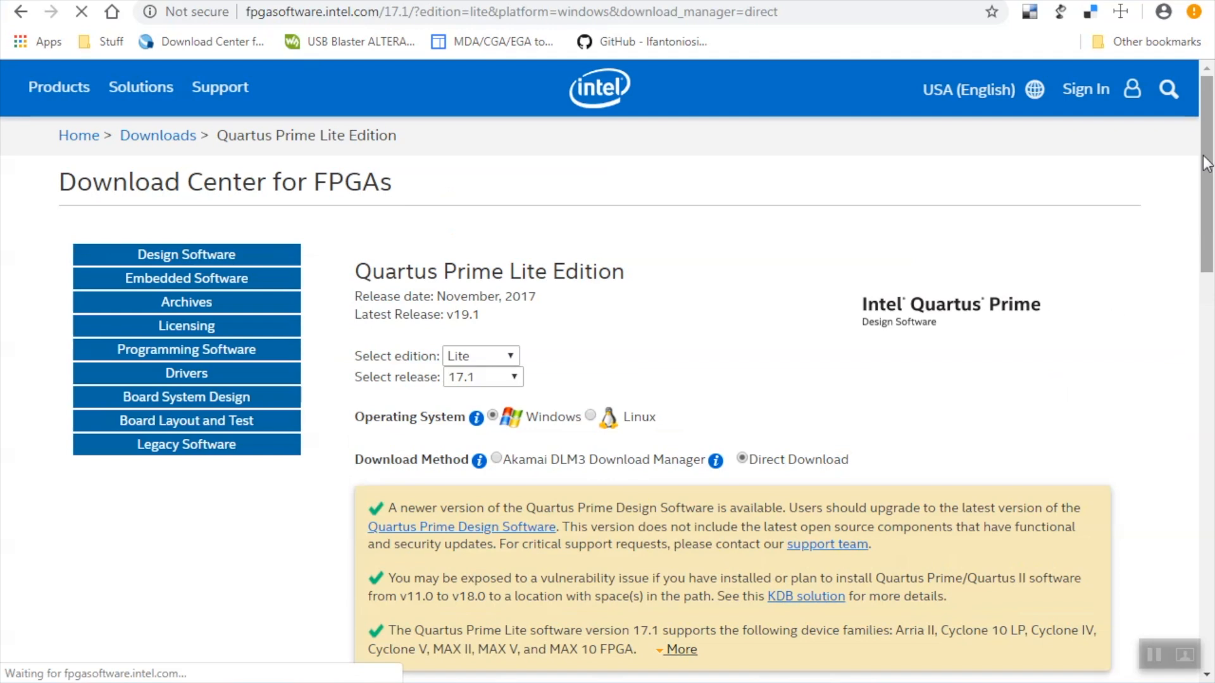
{"action": "scroll", "scroll_direction": "down", "scroll_amount": 3}
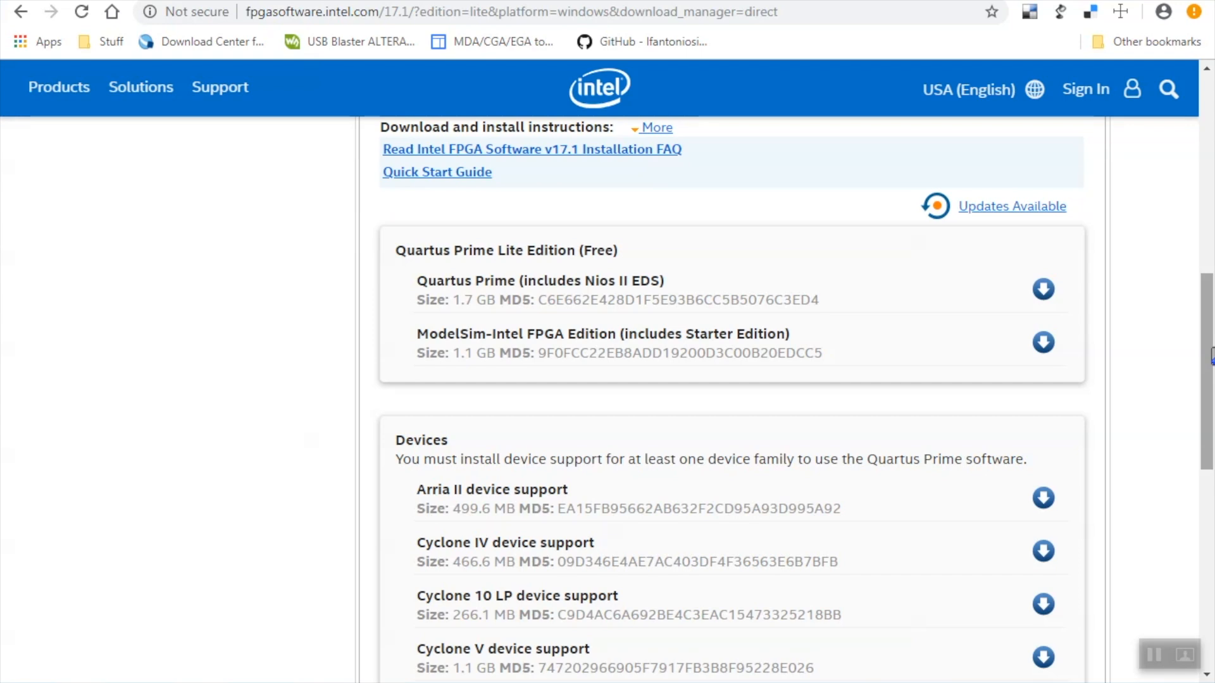
{"action": "left_click", "coordinate": [1042, 288]}
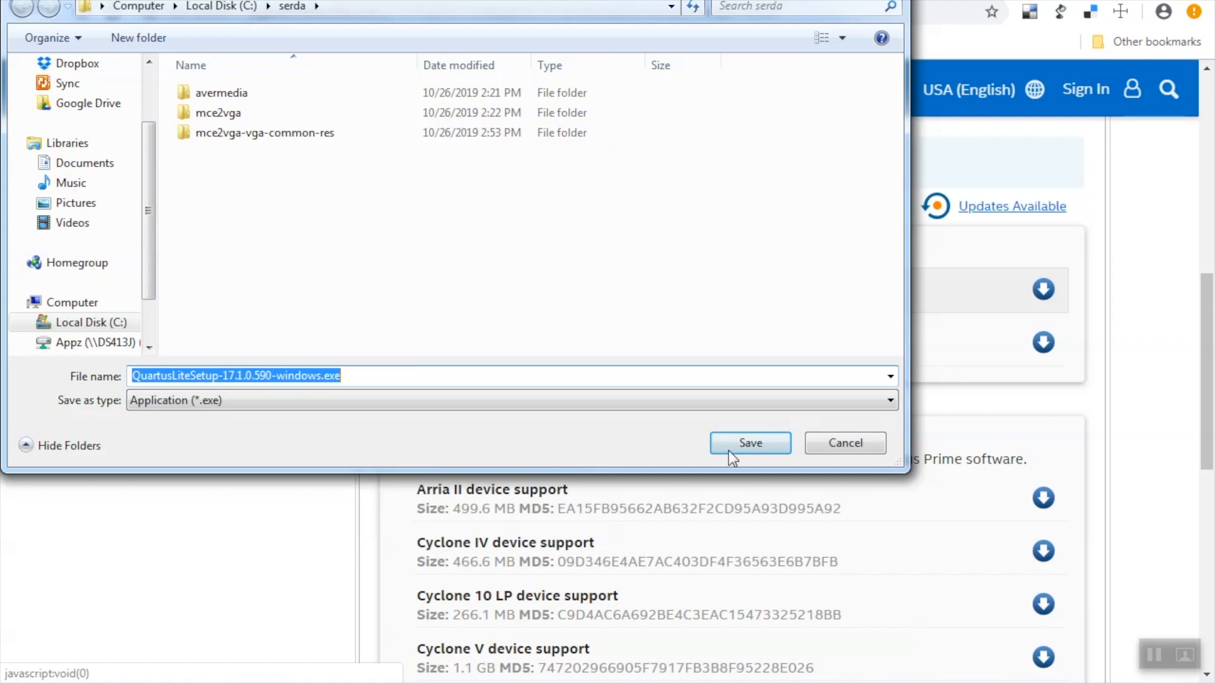
Save QuartusLiteSetup-17.1.0.590-windows.exe to serda, launch it, accept the licence and start installing.
{"action": "left_click", "coordinate": [748, 443]}
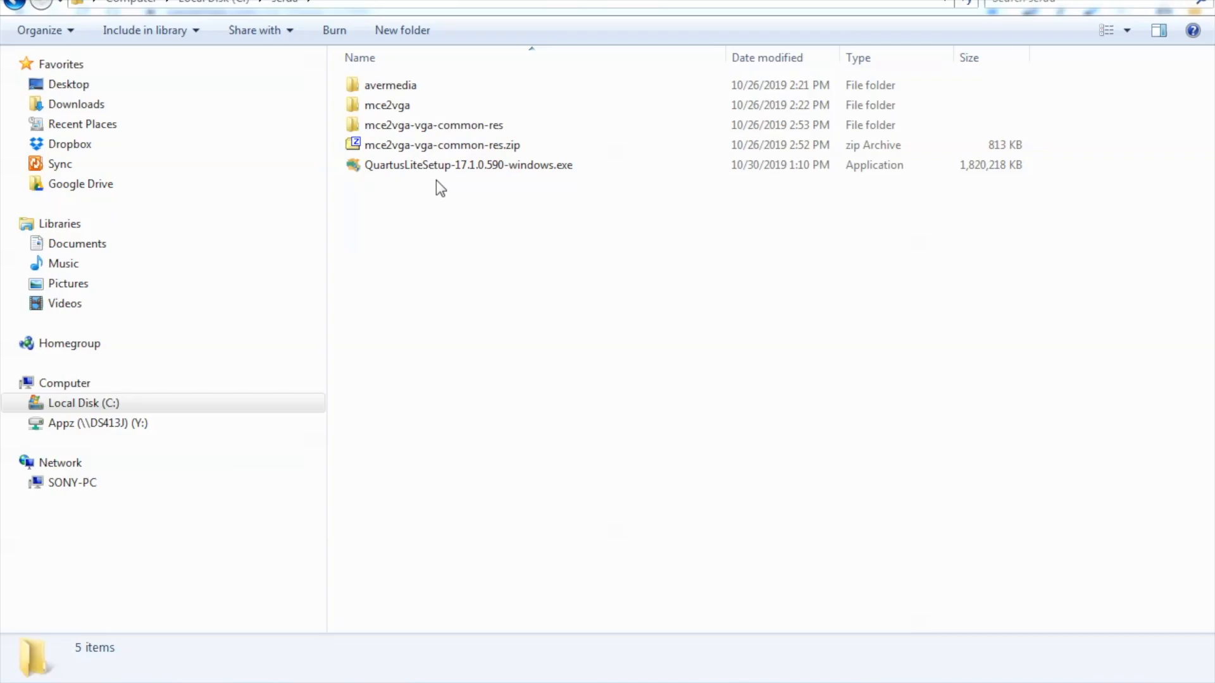
{"action": "double_click", "coordinate": [468, 164]}
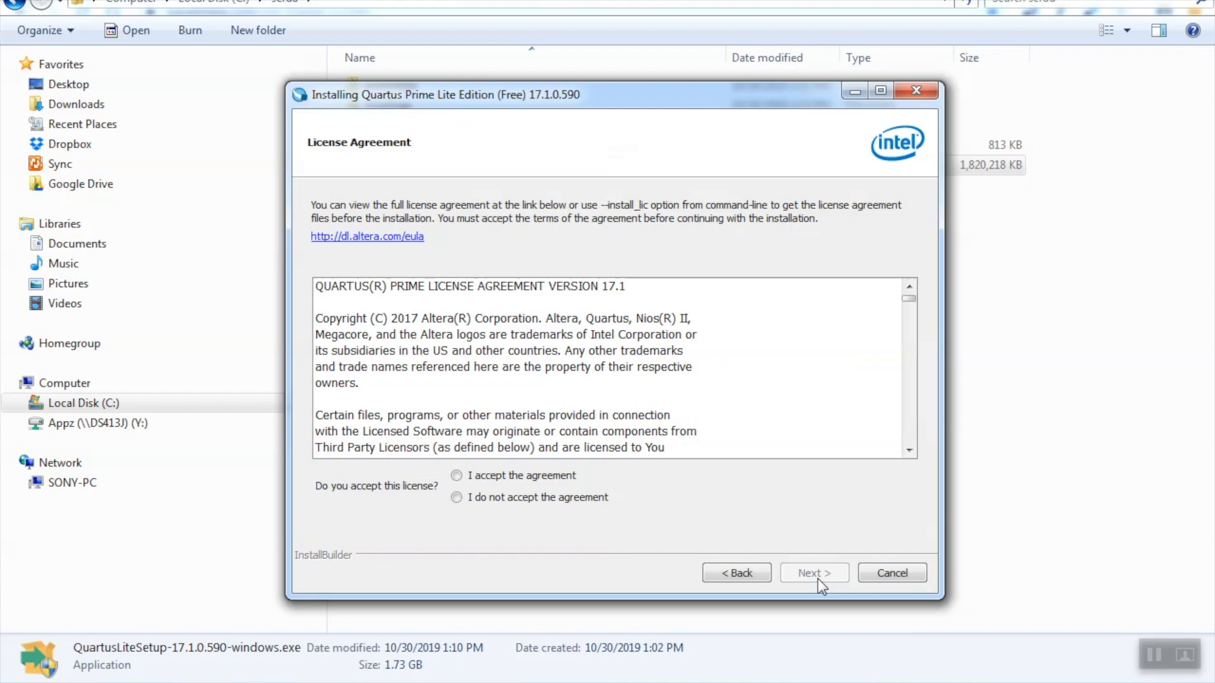
{"action": "left_click", "coordinate": [814, 572]}
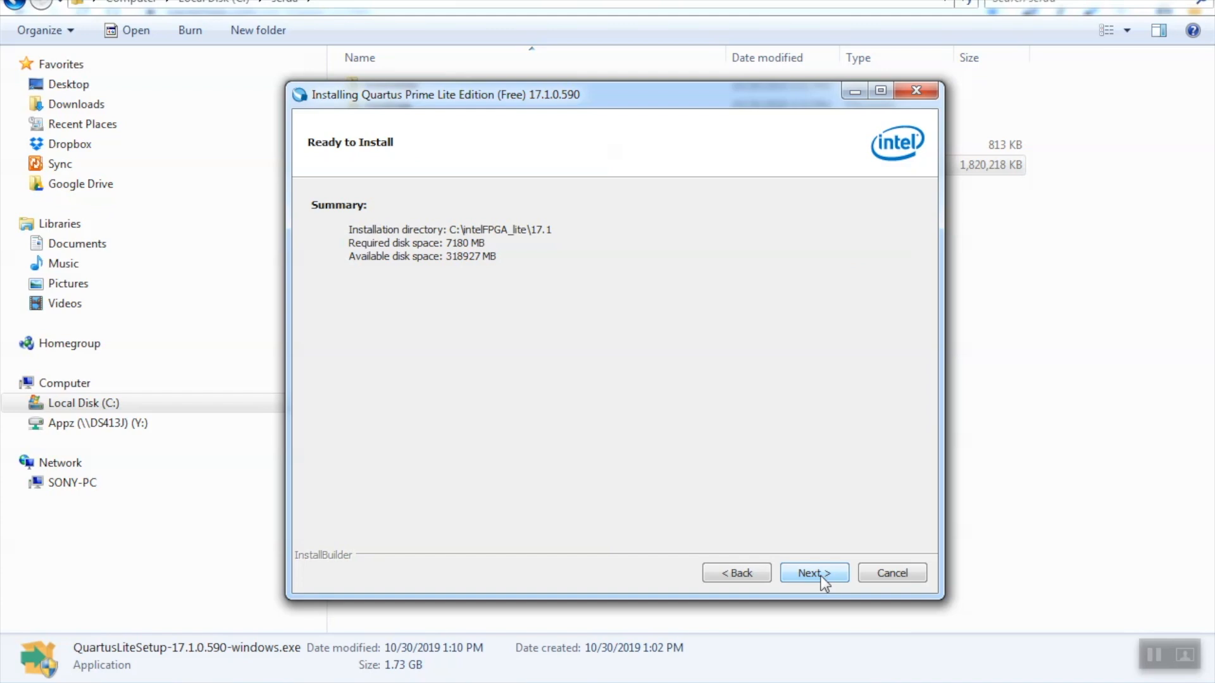
{"action": "left_click", "coordinate": [812, 572]}
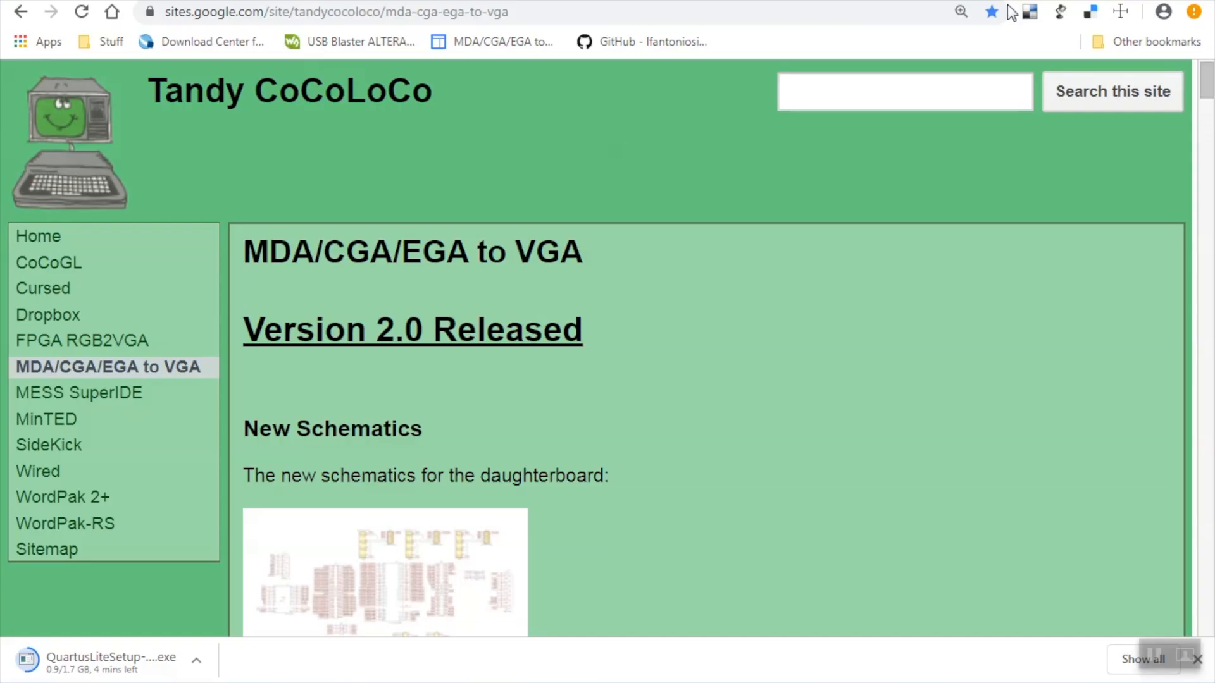
Go to the mce2vga GitHub repository and switch to the vga-common-res branch.
{"action": "left_click", "coordinate": [653, 40]}
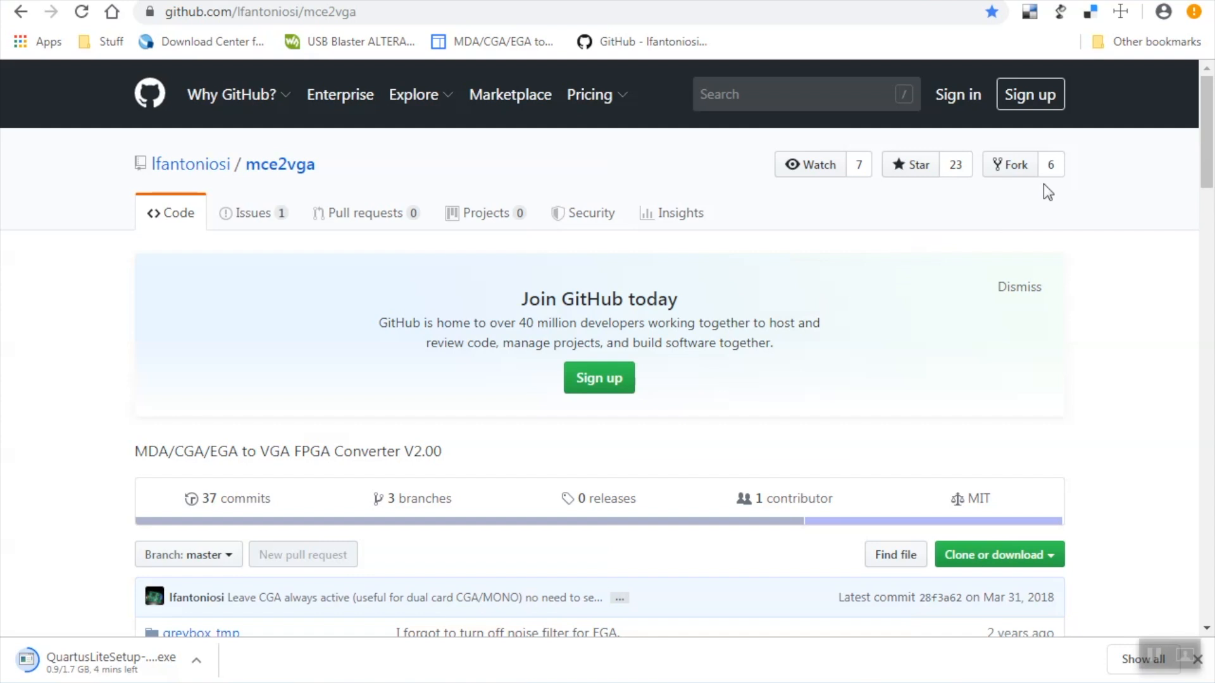
{"action": "scroll", "scroll_direction": "down", "scroll_amount": 3}
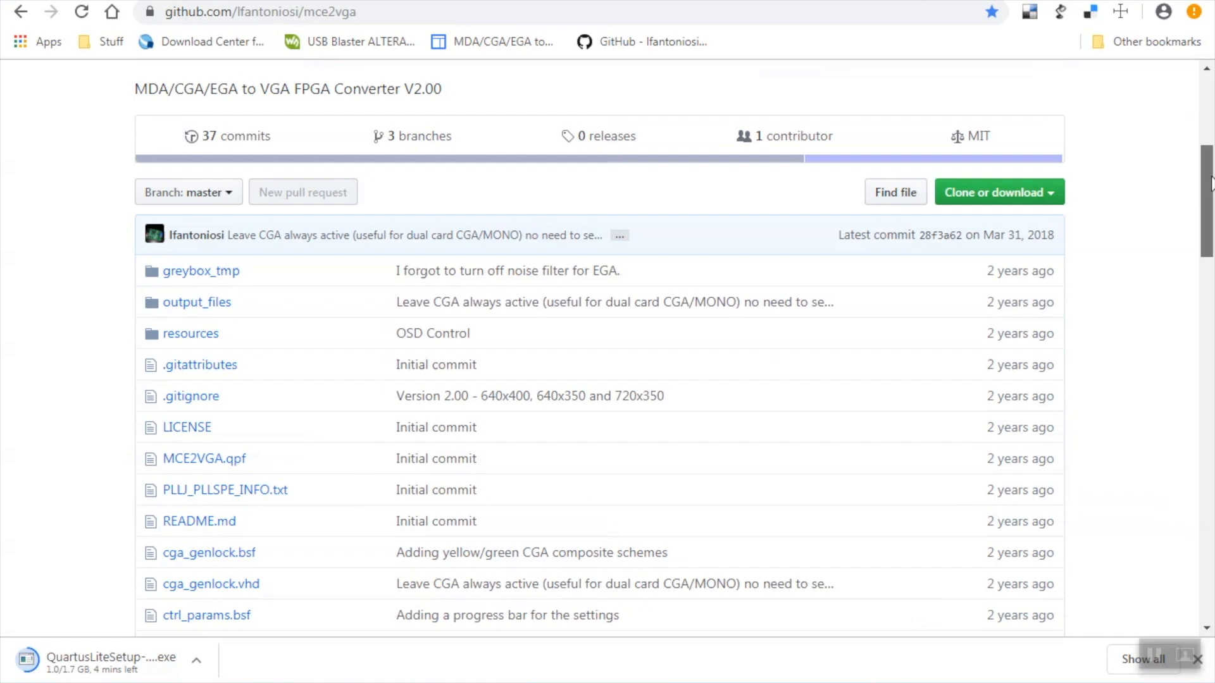
{"action": "scroll", "scroll_direction": "up", "scroll_amount": 3}
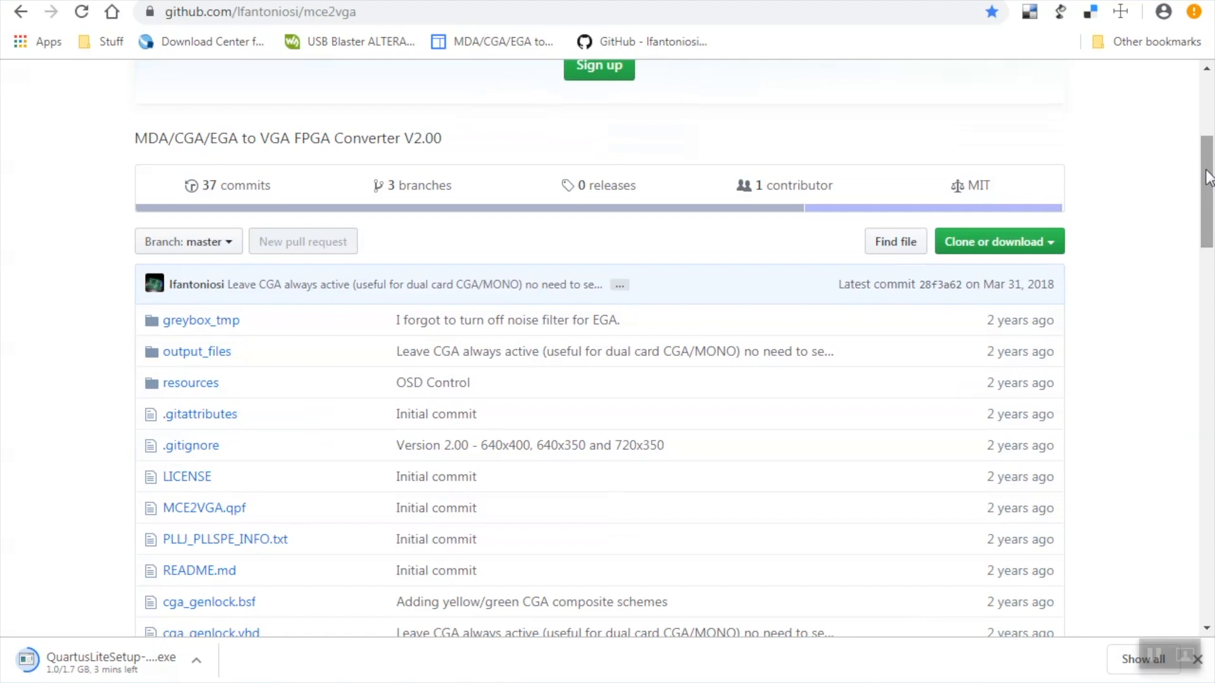
{"action": "left_click", "coordinate": [187, 240]}
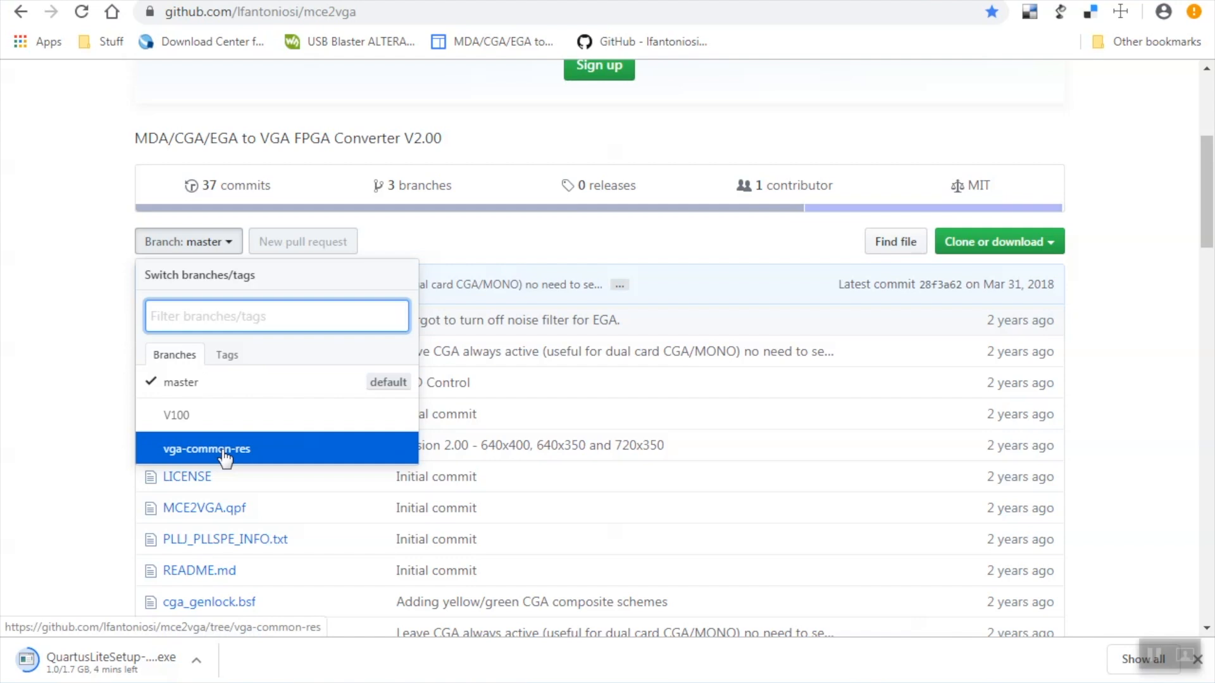
{"action": "left_click", "coordinate": [206, 450]}
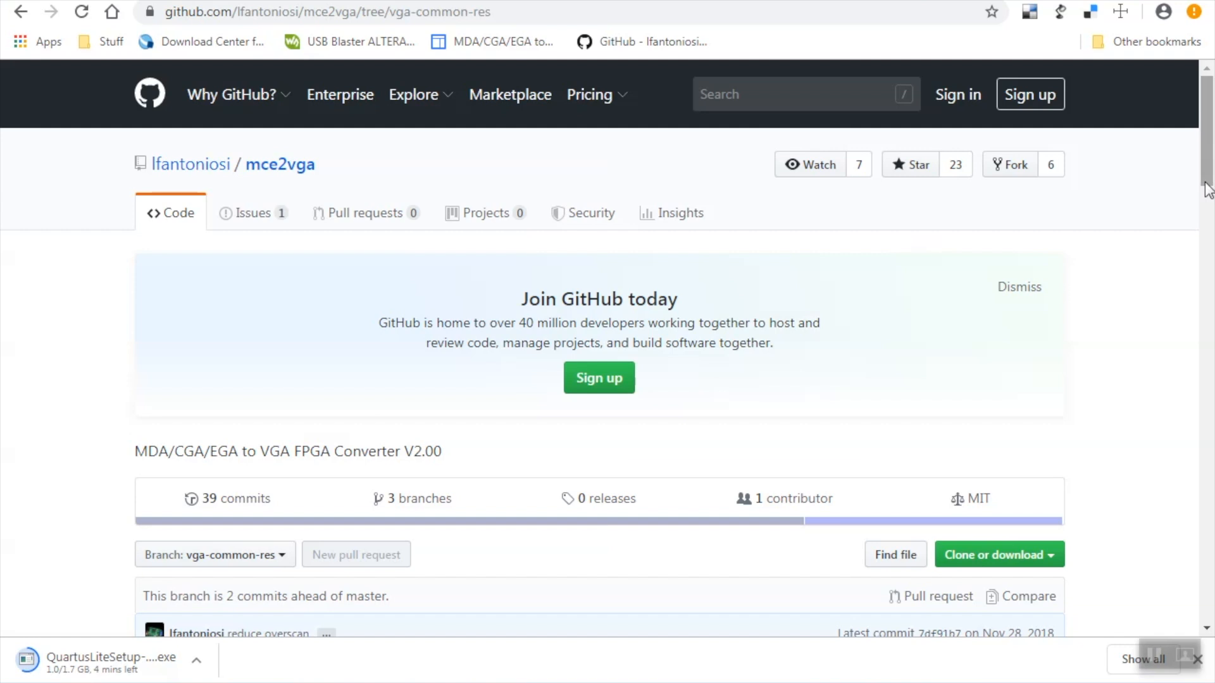
Download the branch as a ZIP archive and save it into the serda folder.
{"action": "scroll", "scroll_direction": "down", "scroll_amount": 3}
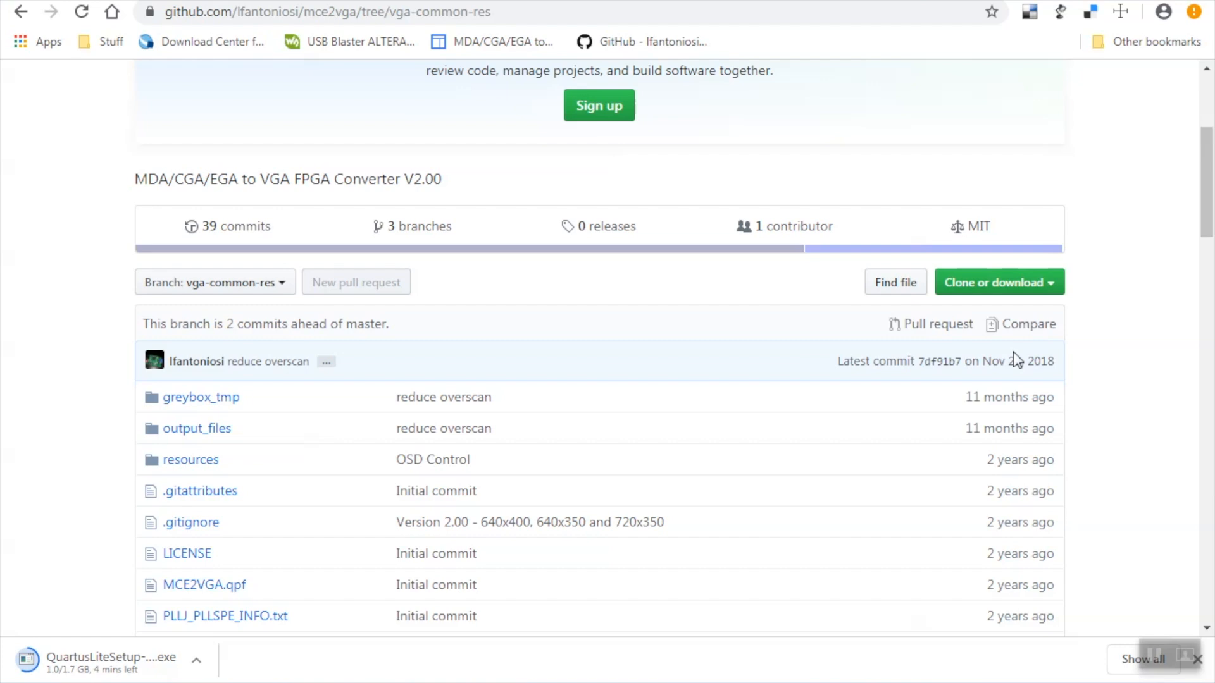
{"action": "left_click", "coordinate": [994, 281]}
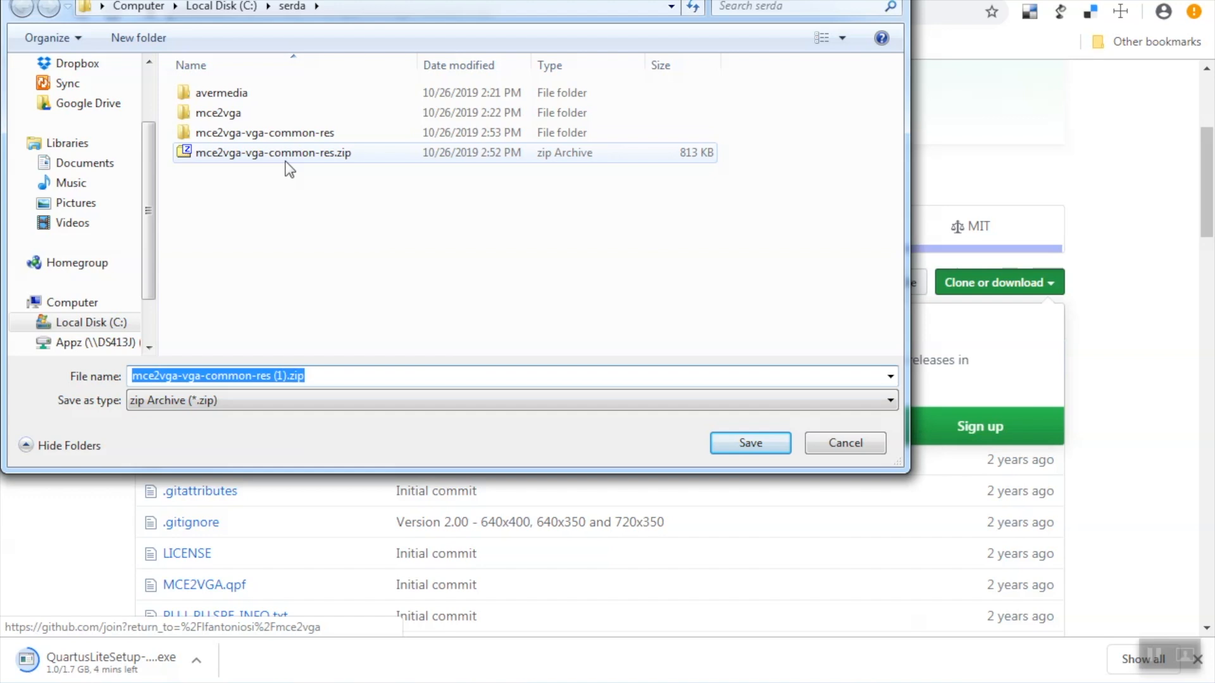
{"action": "left_click", "coordinate": [748, 443]}
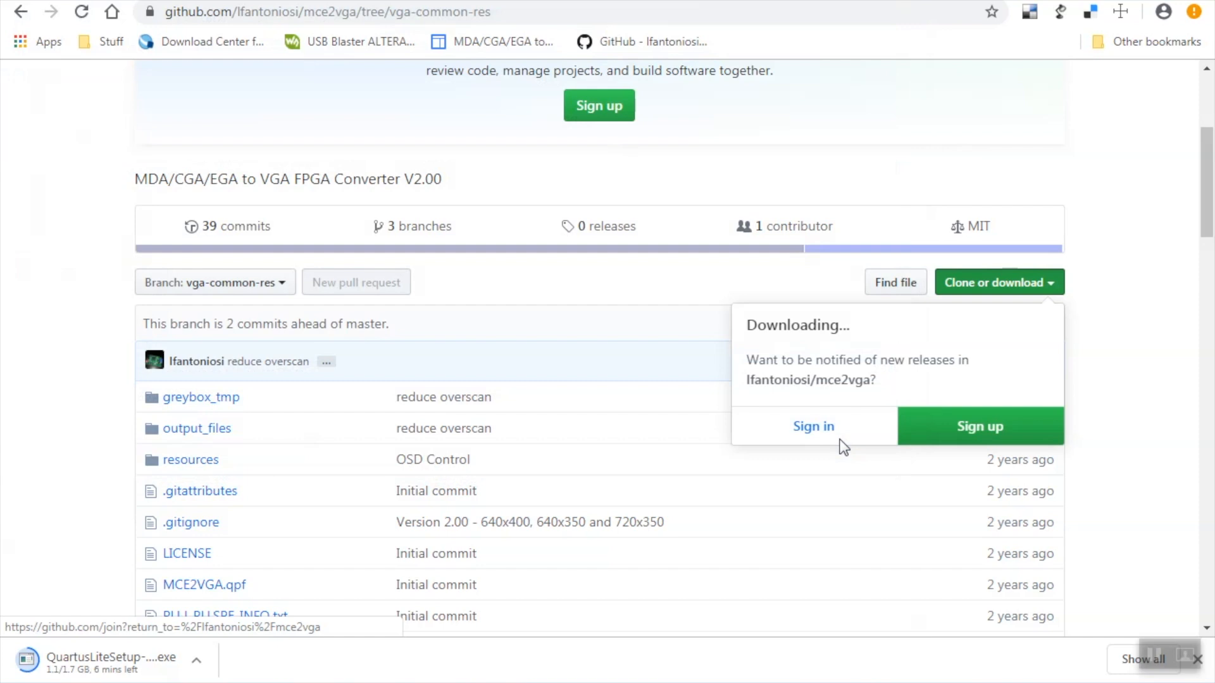
{"action": "left_click", "coordinate": [726, 137]}
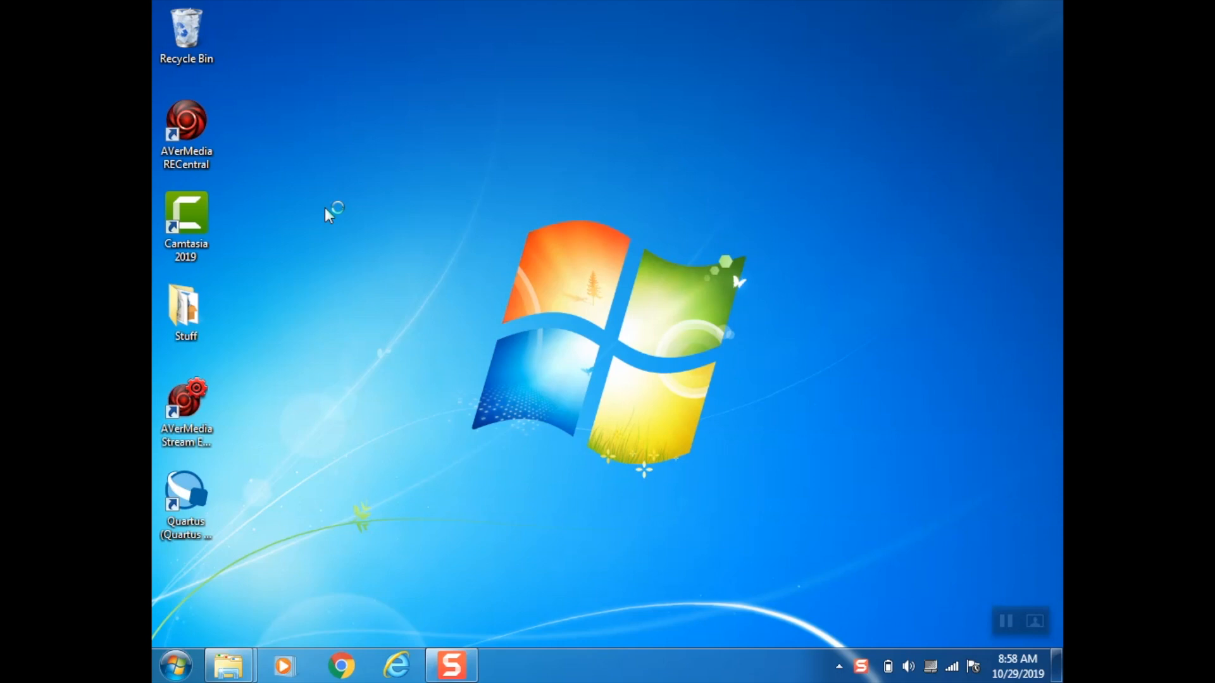
Launch Quartus Prime Programmer from the desktop shortcut and bring up Hardware Setup showing USB-Blaster.
{"action": "double_click", "coordinate": [186, 492]}
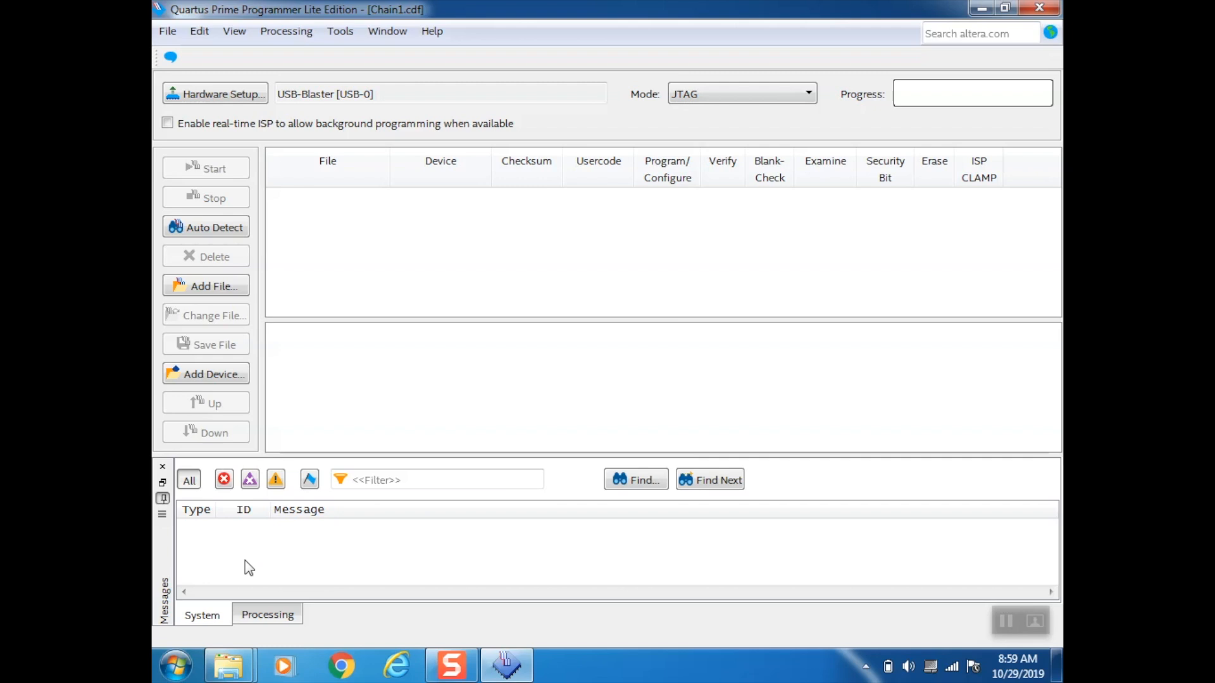
{"action": "mouse_move", "coordinate": [212, 535]}
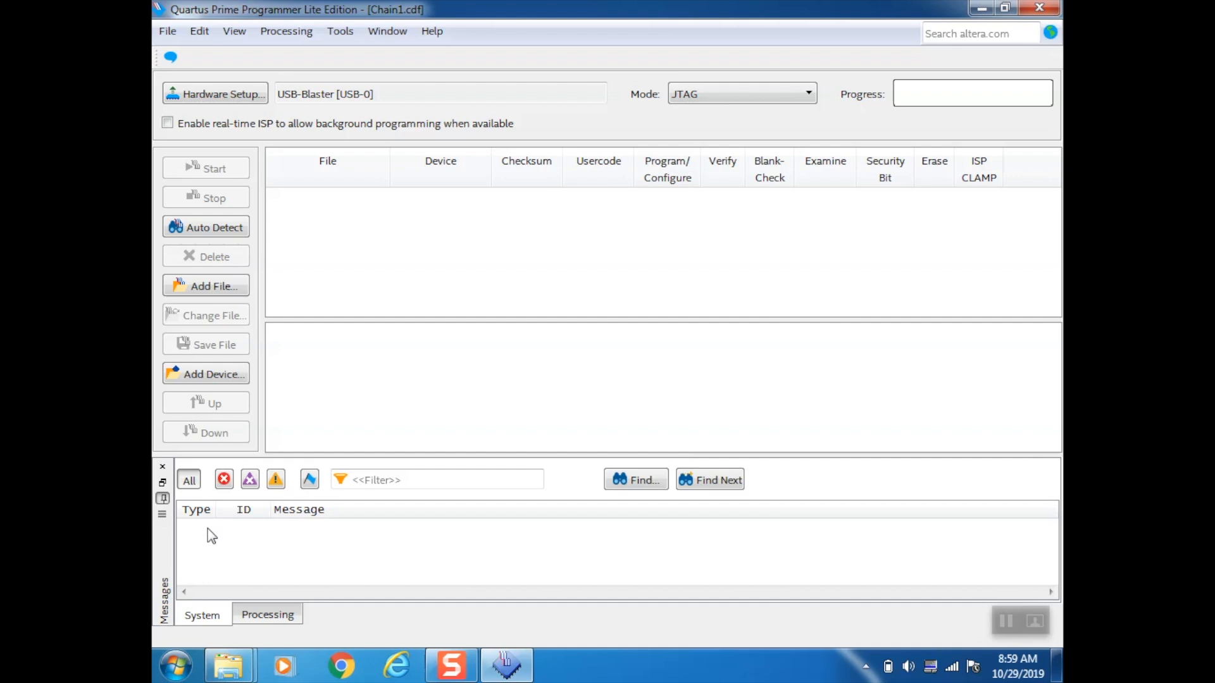
{"action": "left_click", "coordinate": [234, 31]}
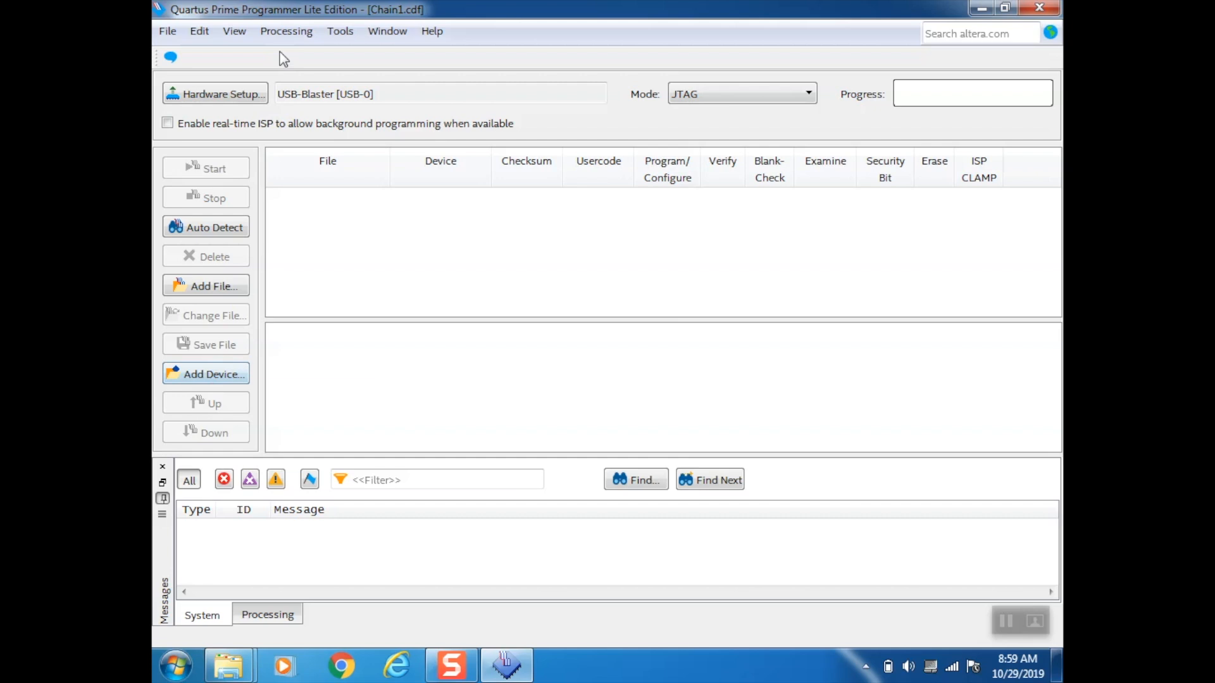
{"action": "left_click", "coordinate": [215, 94]}
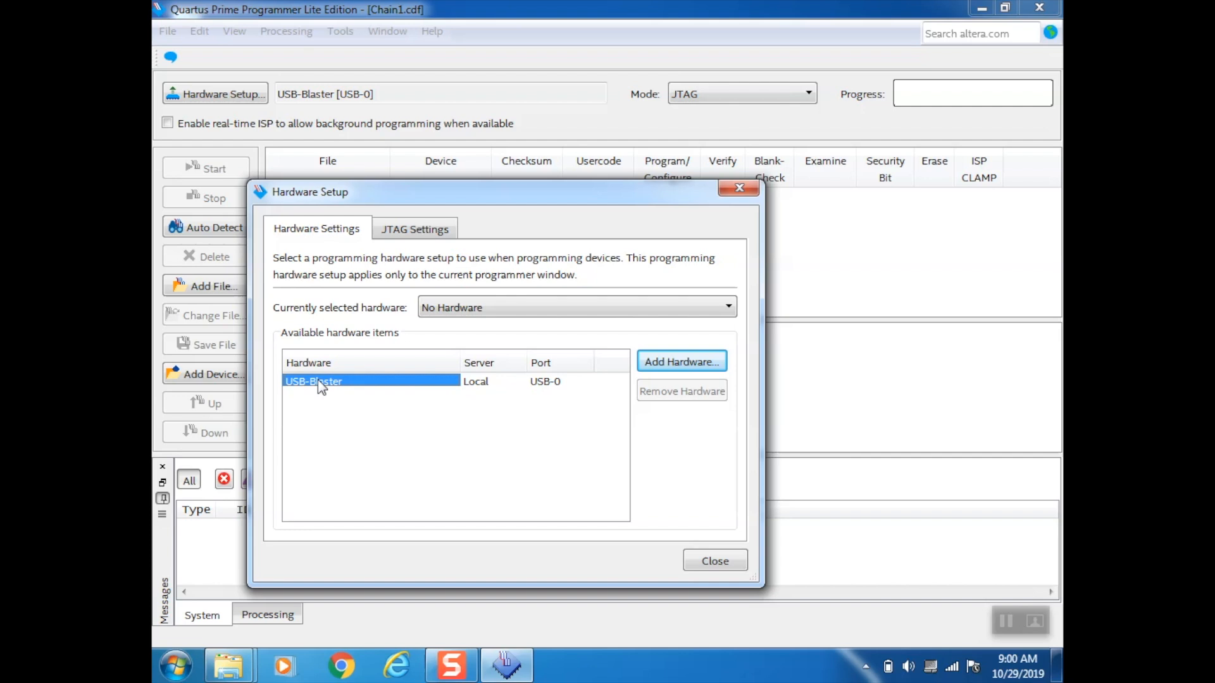
{"action": "left_click", "coordinate": [714, 560]}
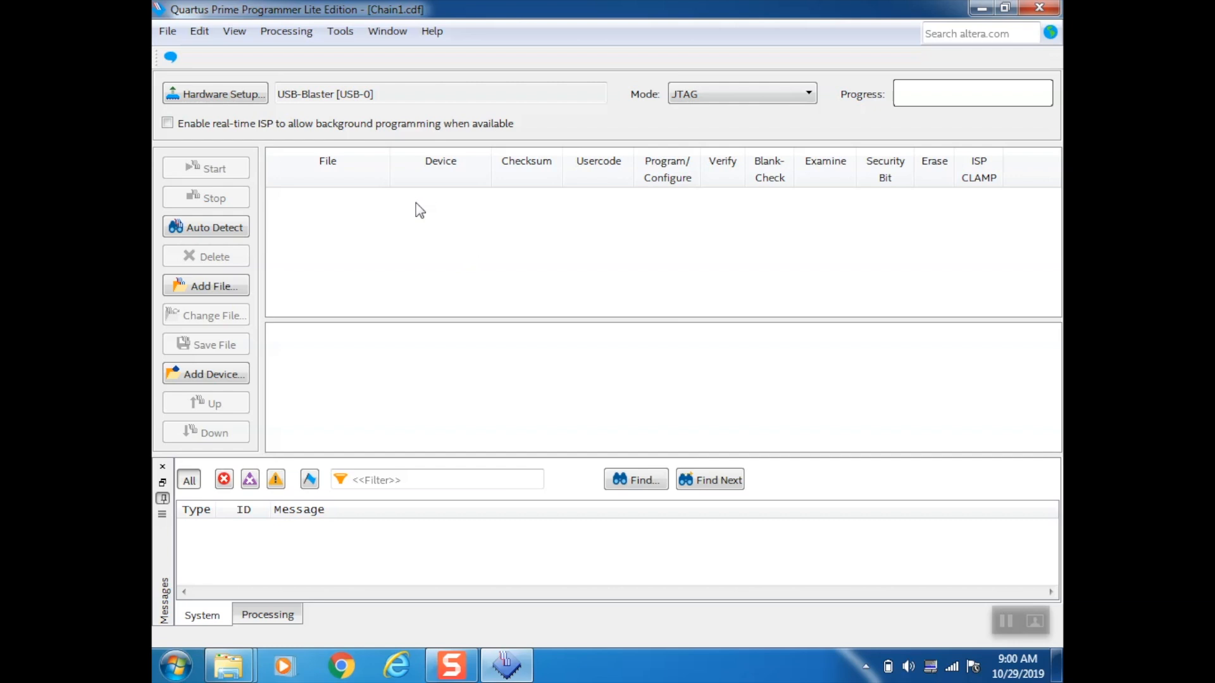
{"action": "left_click", "coordinate": [205, 286]}
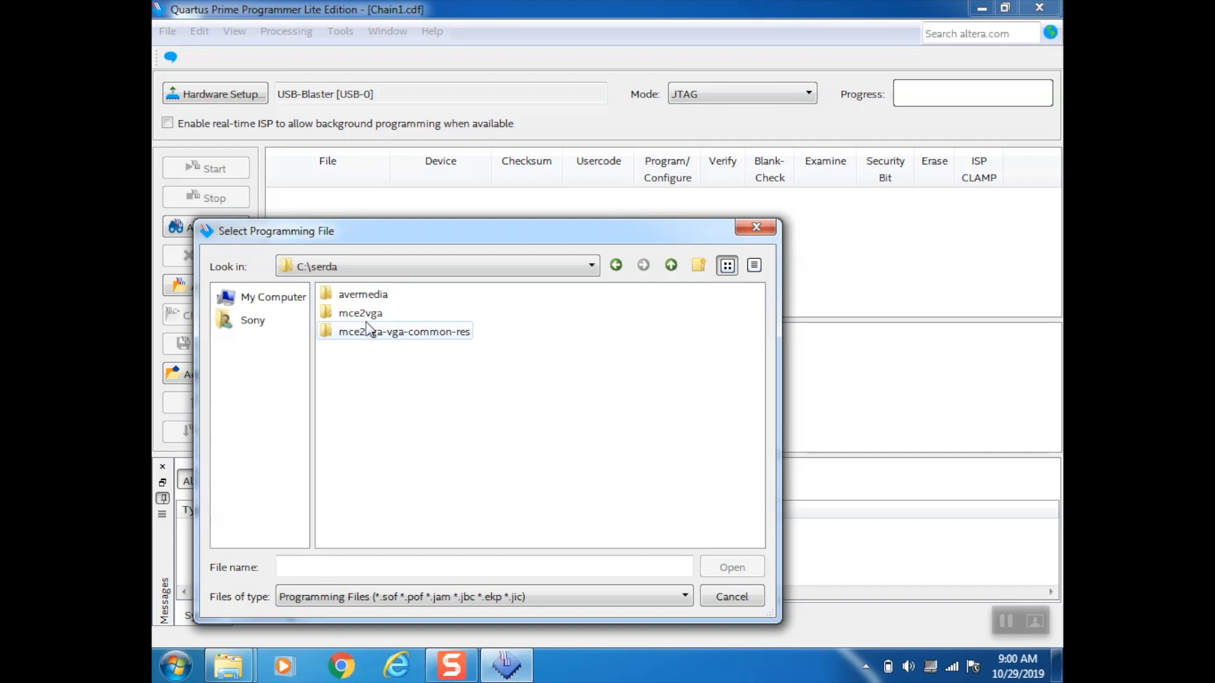
Load mce2vga.jic from mce2vga-vga-common-res\output_files into the programming chain.
{"action": "double_click", "coordinate": [405, 330]}
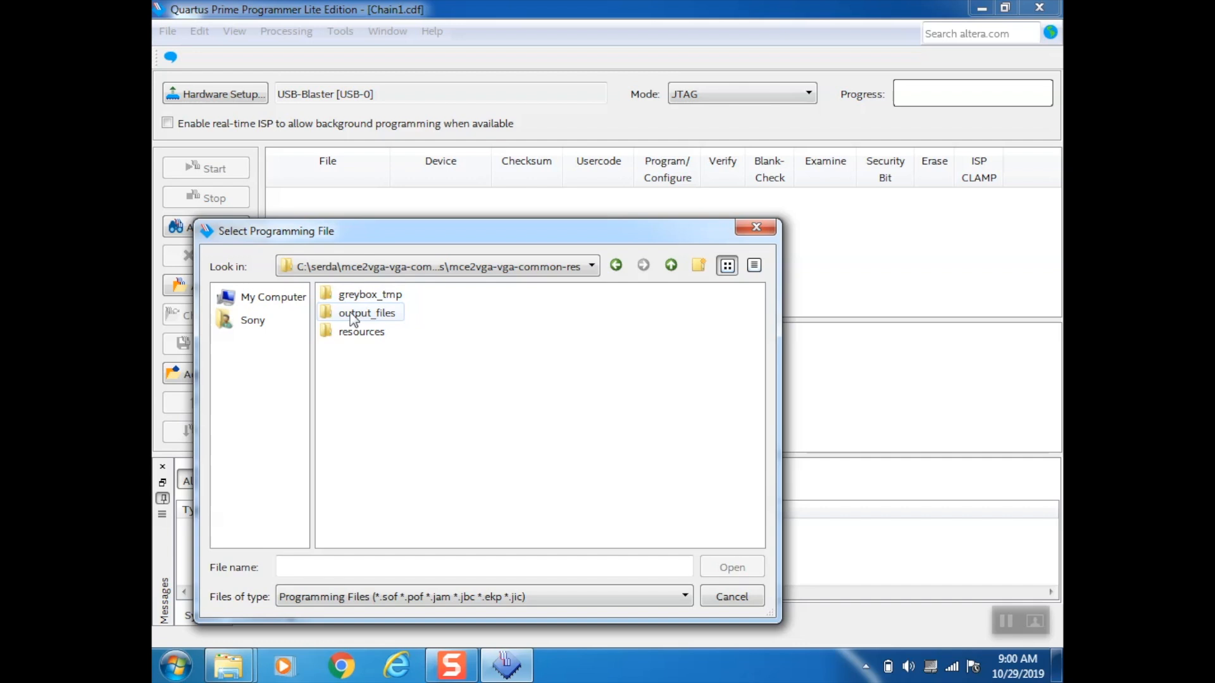
{"action": "double_click", "coordinate": [366, 312]}
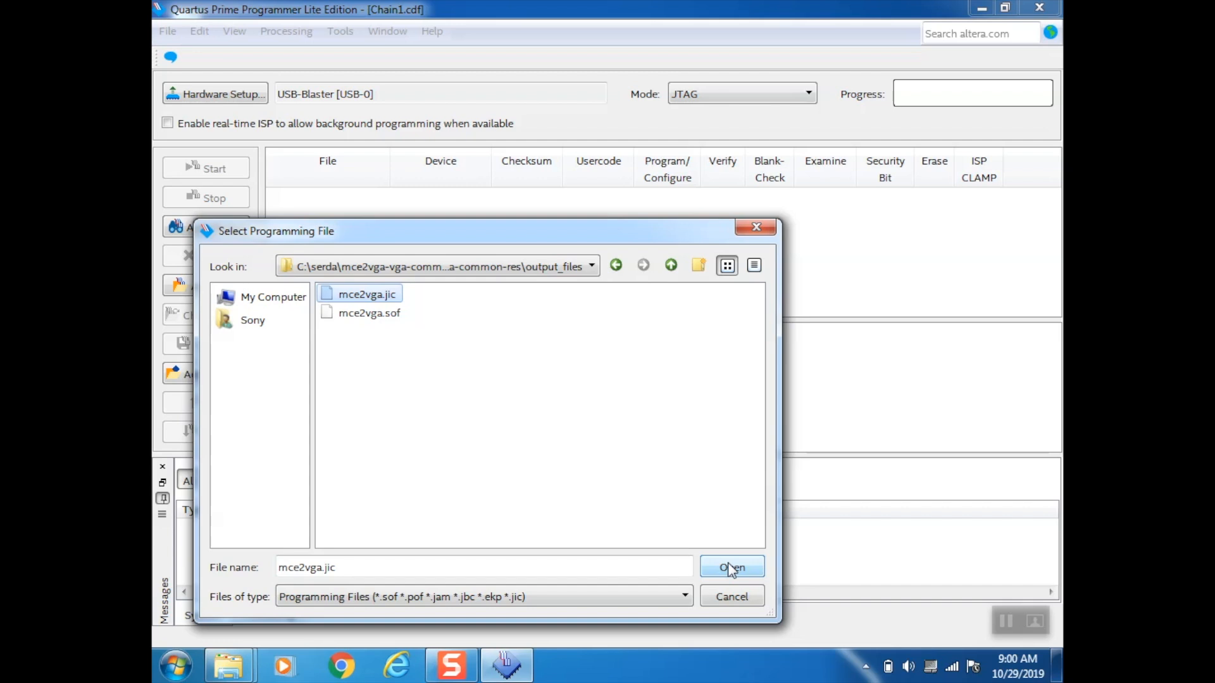
{"action": "left_click", "coordinate": [732, 566]}
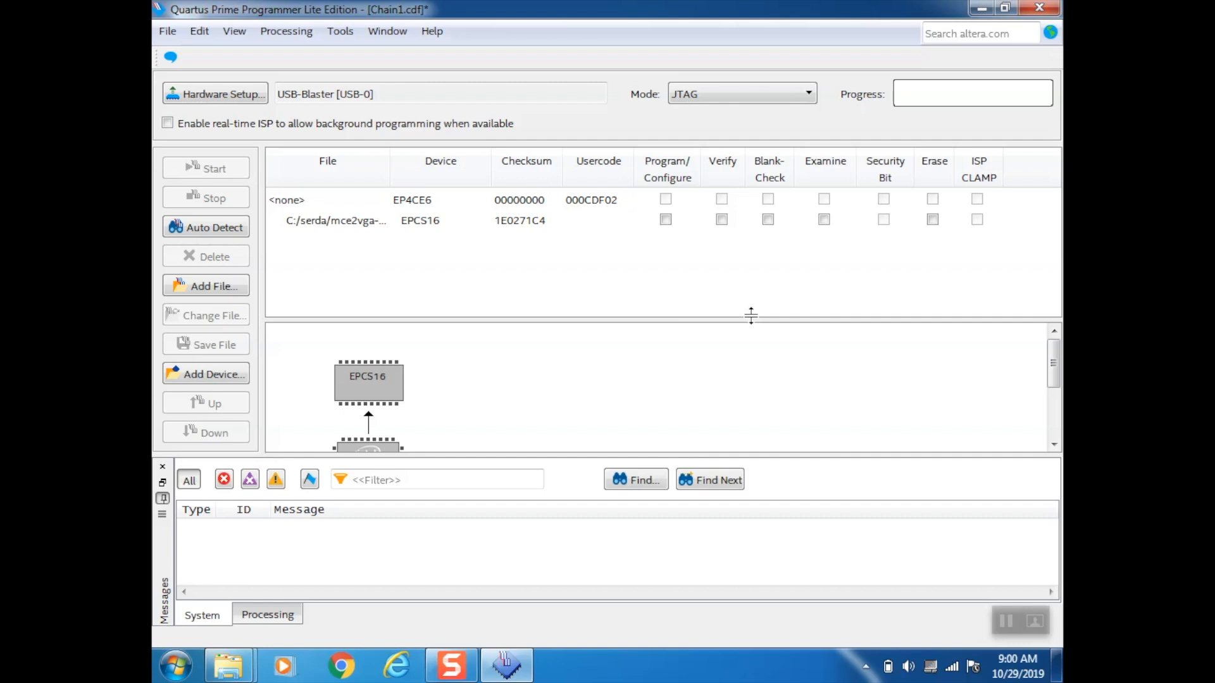
Enable Verify for the EPCS16 row and start programming, reaching 100% (Successful).
{"action": "scroll", "scroll_direction": "down", "scroll_amount": 3}
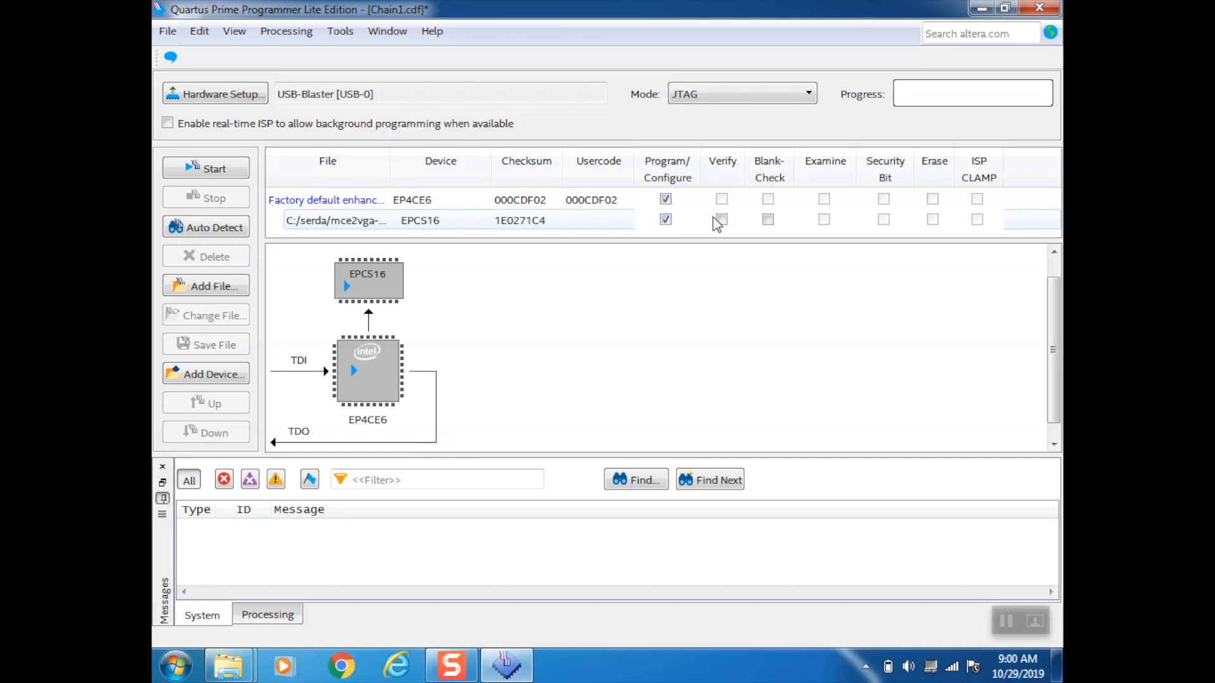
{"action": "left_click", "coordinate": [720, 219]}
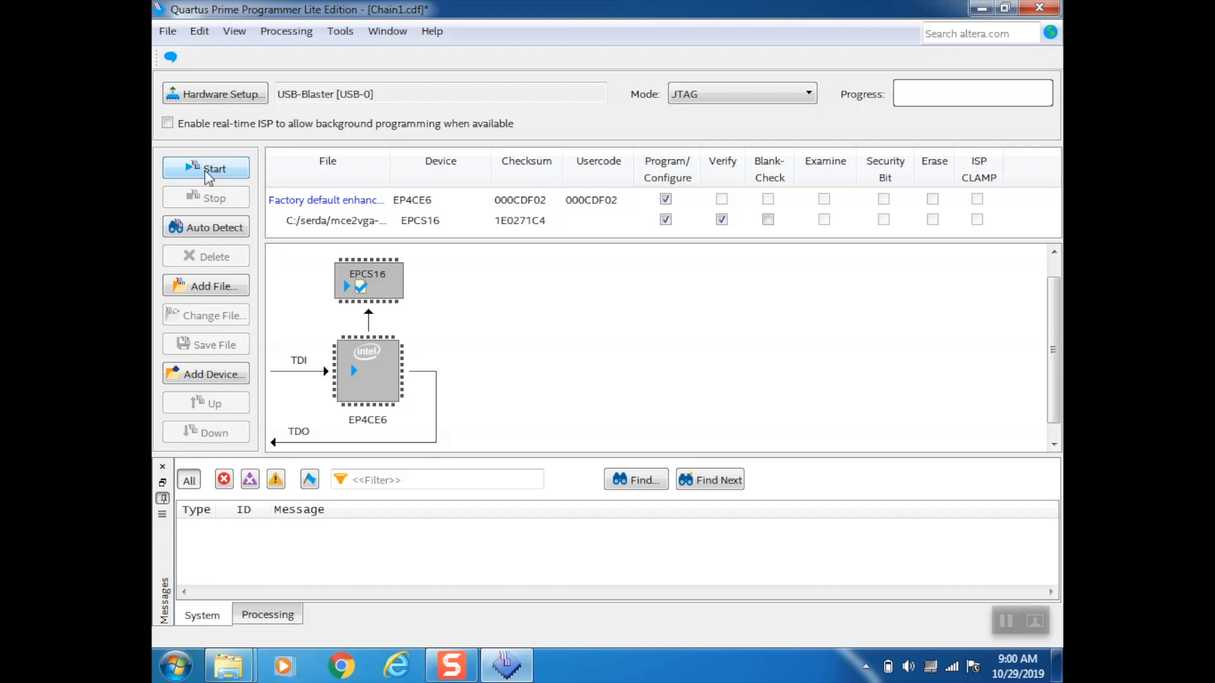
{"action": "left_click", "coordinate": [216, 169]}
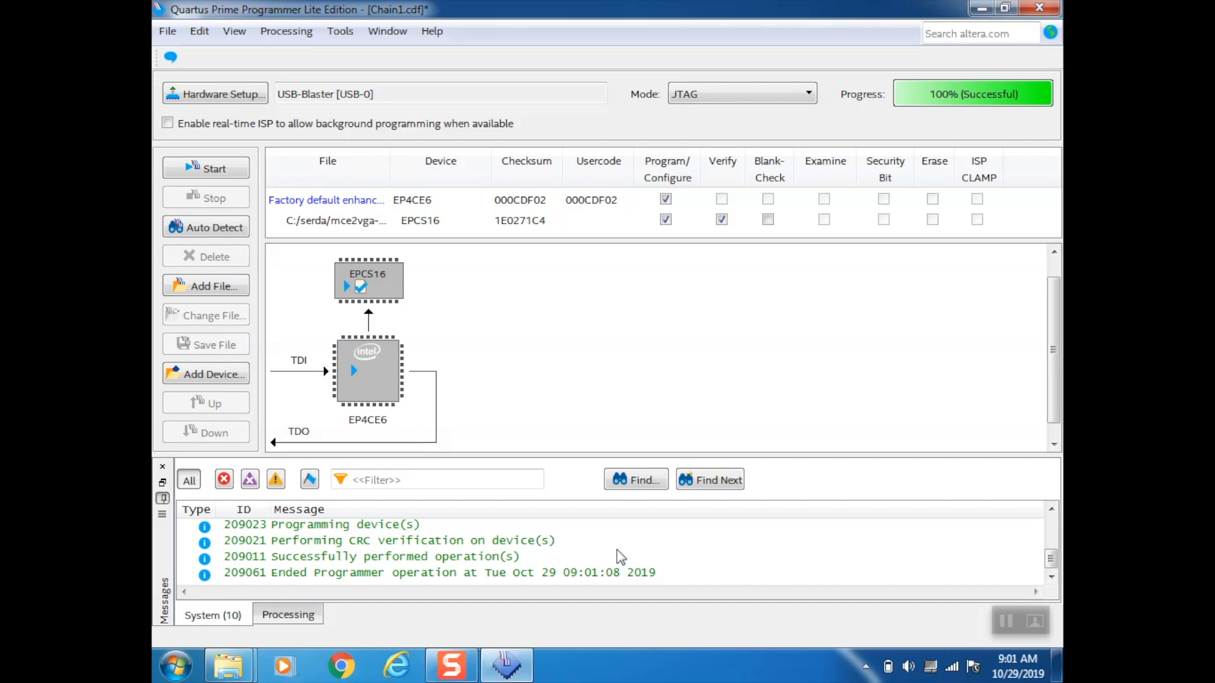
{"action": "mouse_move", "coordinate": [383, 577]}
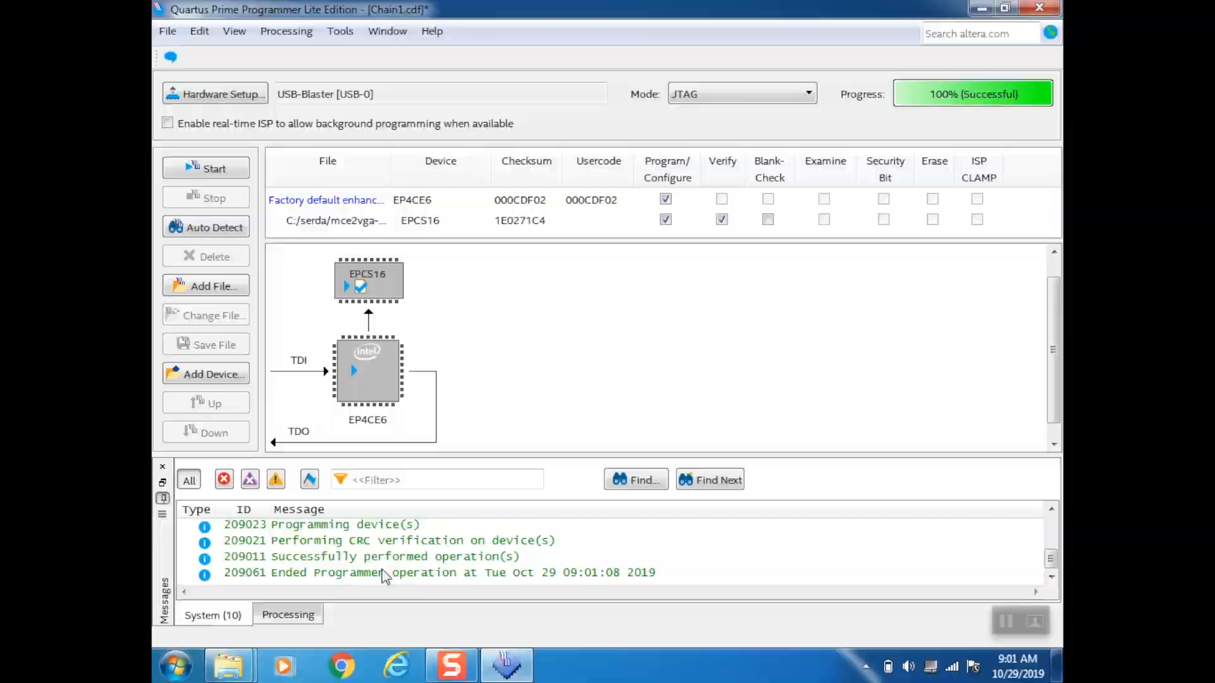